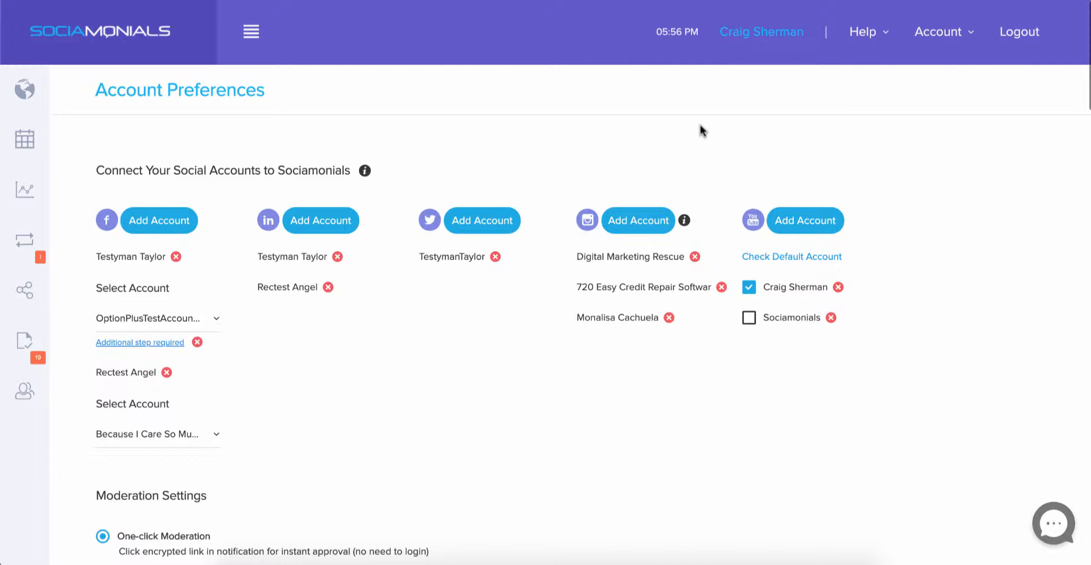
pyautogui.moveTo(890, 94)
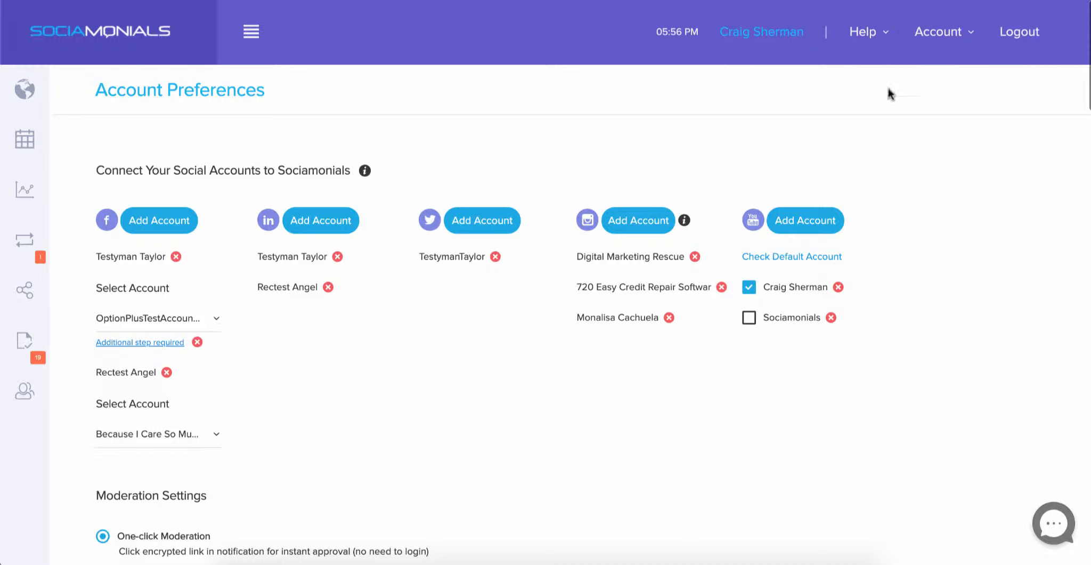
# Reload the Account Preferences page and scroll down to the Analytics Integration section
pyautogui.click(938, 31)
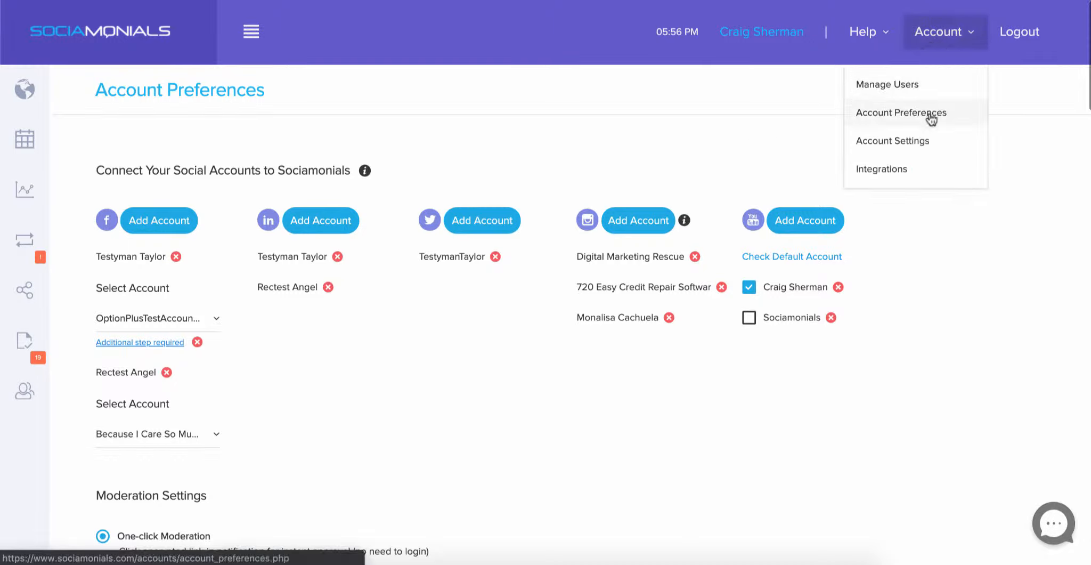
pyautogui.click(901, 112)
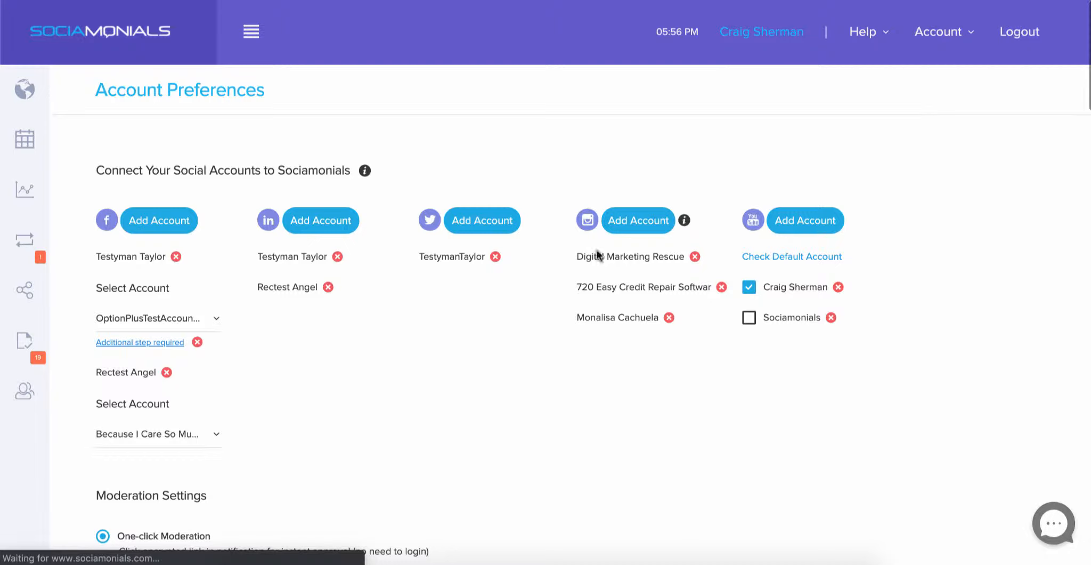
pyautogui.scroll(-3)
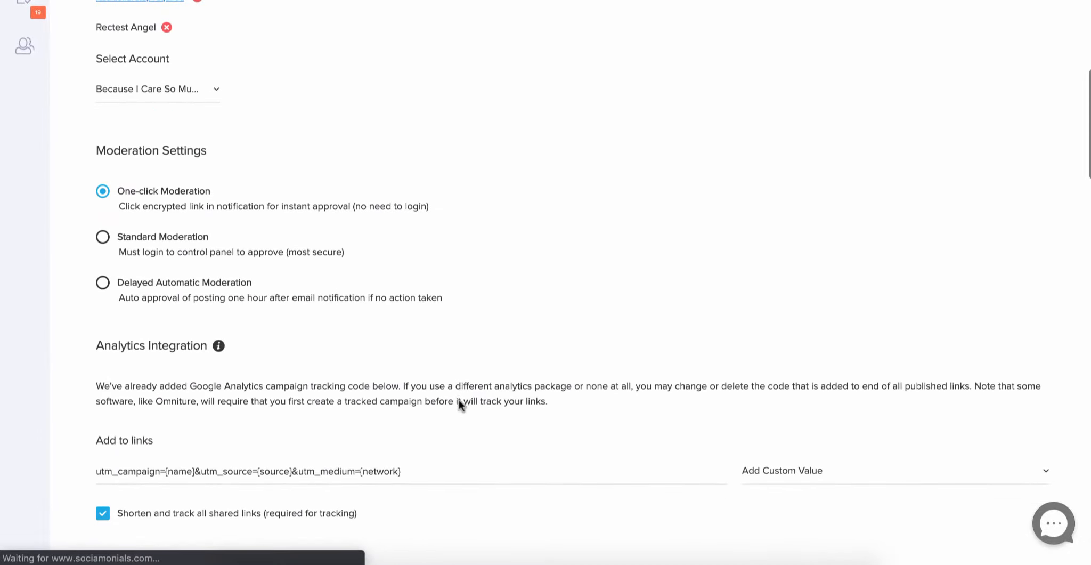
pyautogui.scroll(-3)
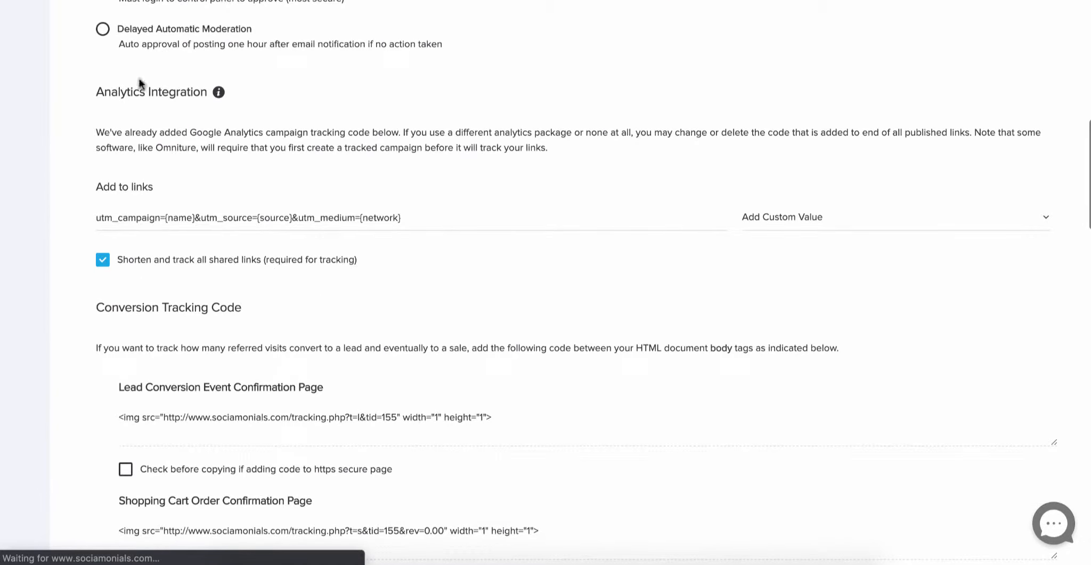
pyautogui.moveTo(183, 94)
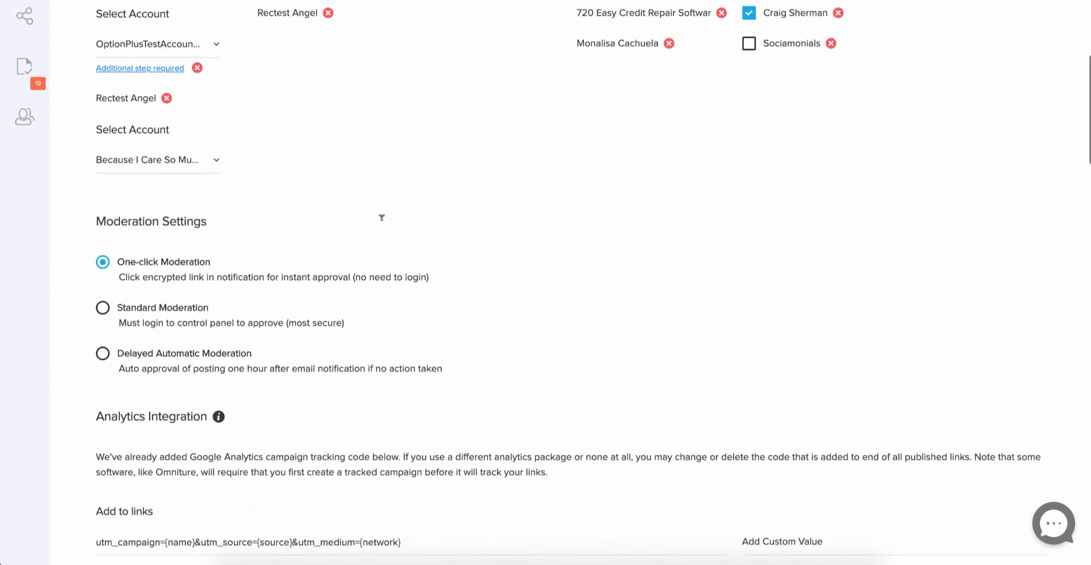
pyautogui.scroll(-3)
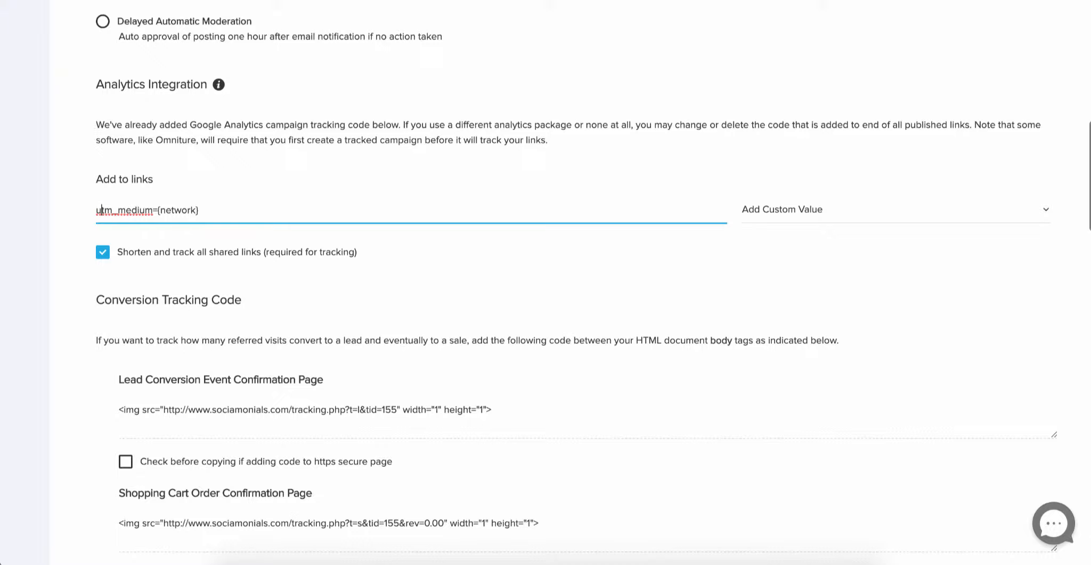
# Replace utm_medium={network} with 'source=' and list the Add Custom Value options
pyautogui.doubleClick(123, 210)
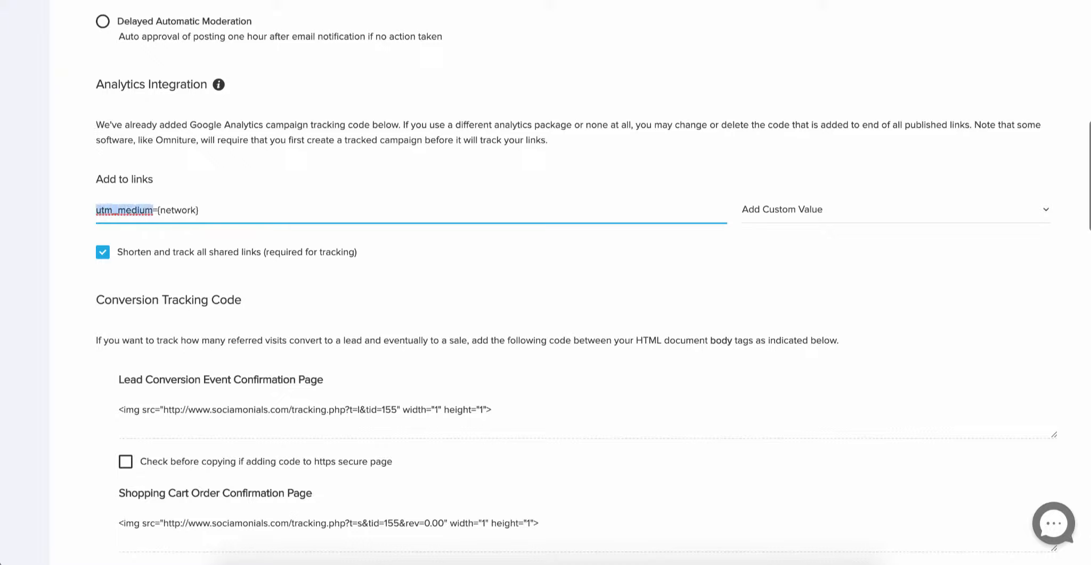
pyautogui.write('sour')
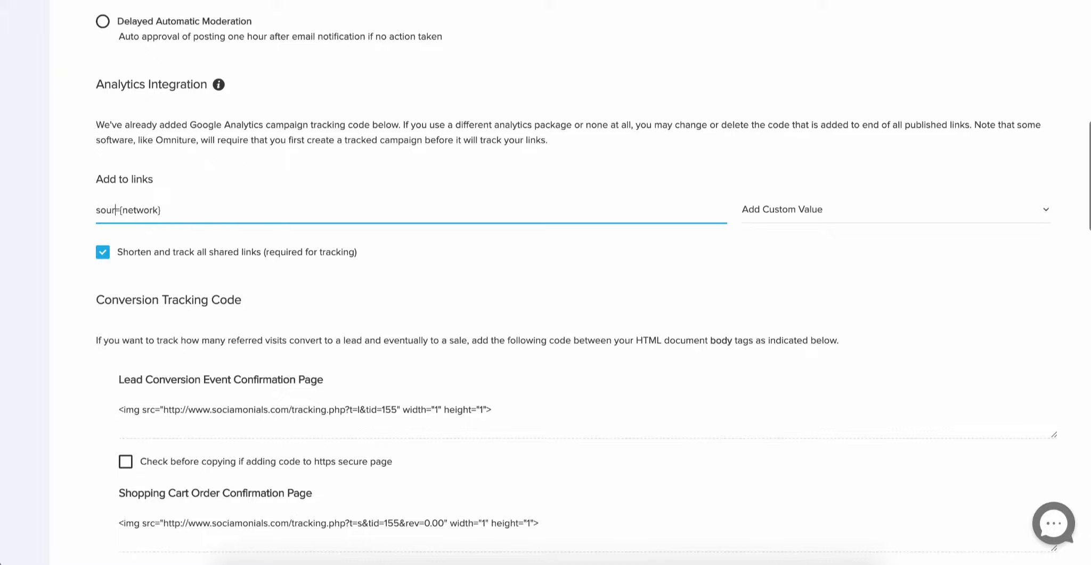
pyautogui.write('ce')
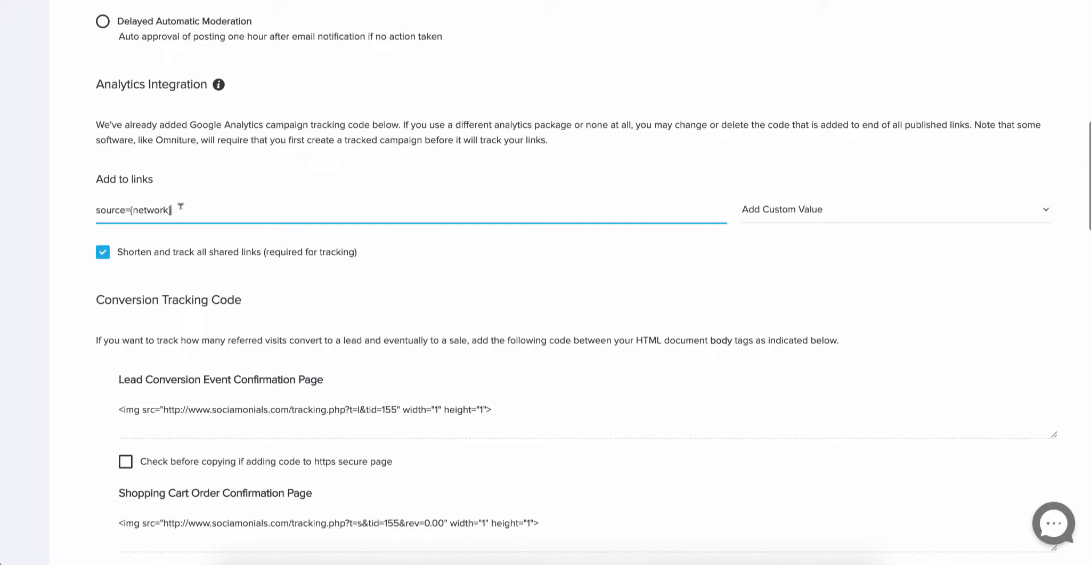
pyautogui.press('Backspace')
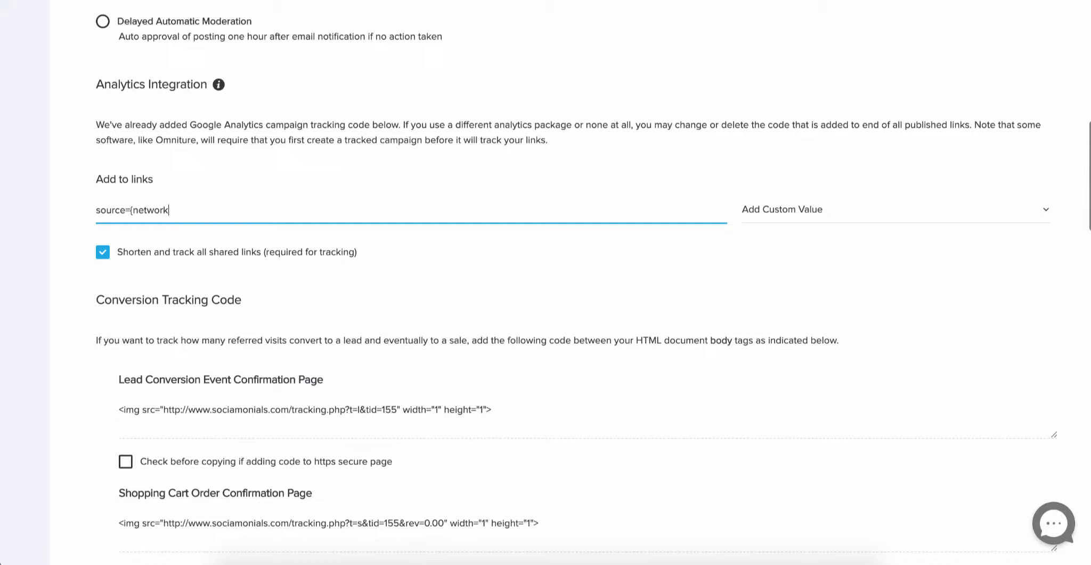
pyautogui.press('Backspace')
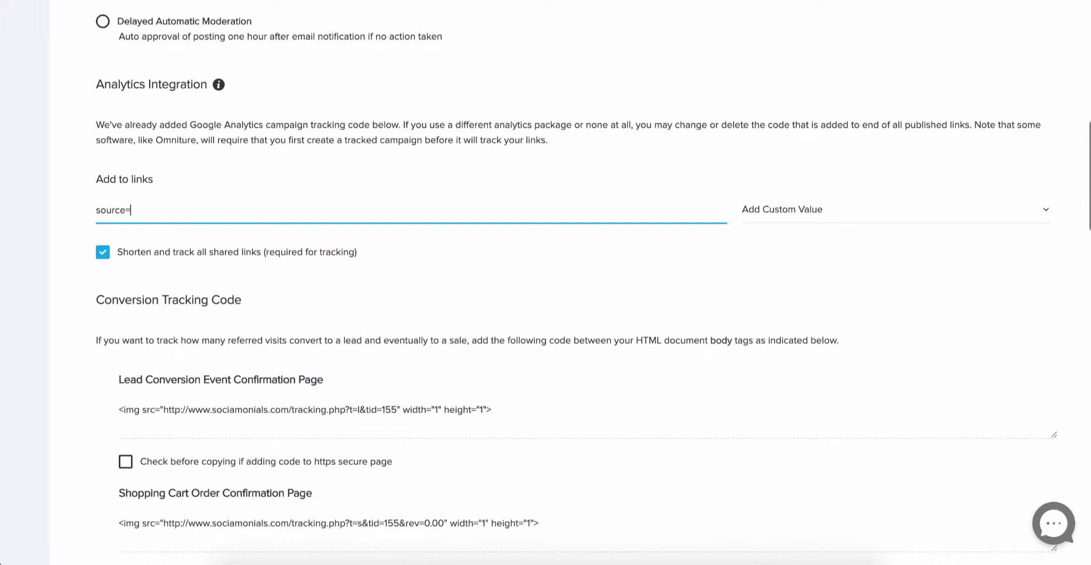
pyautogui.moveTo(782, 219)
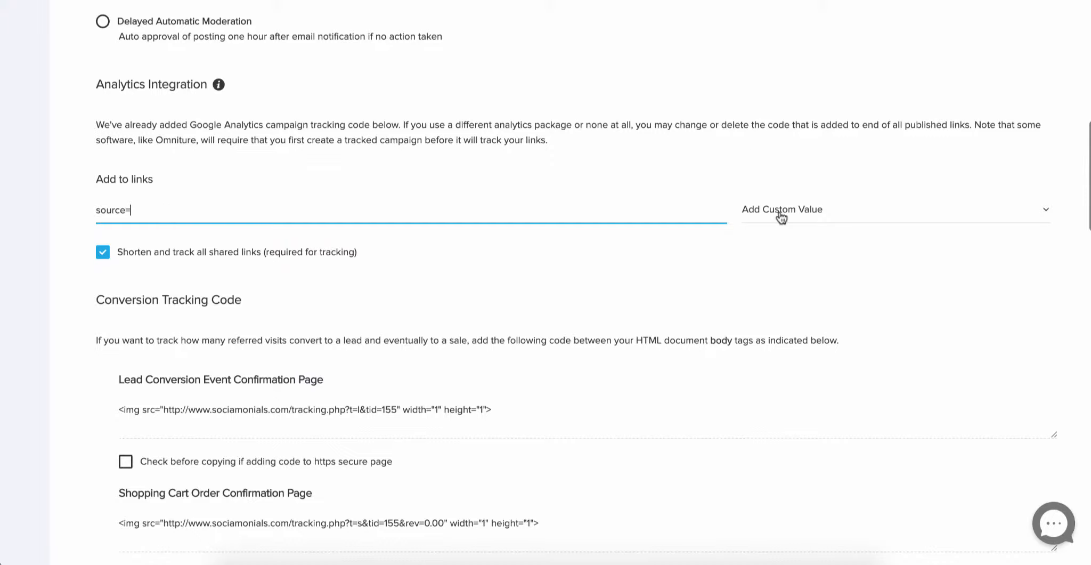
pyautogui.click(782, 211)
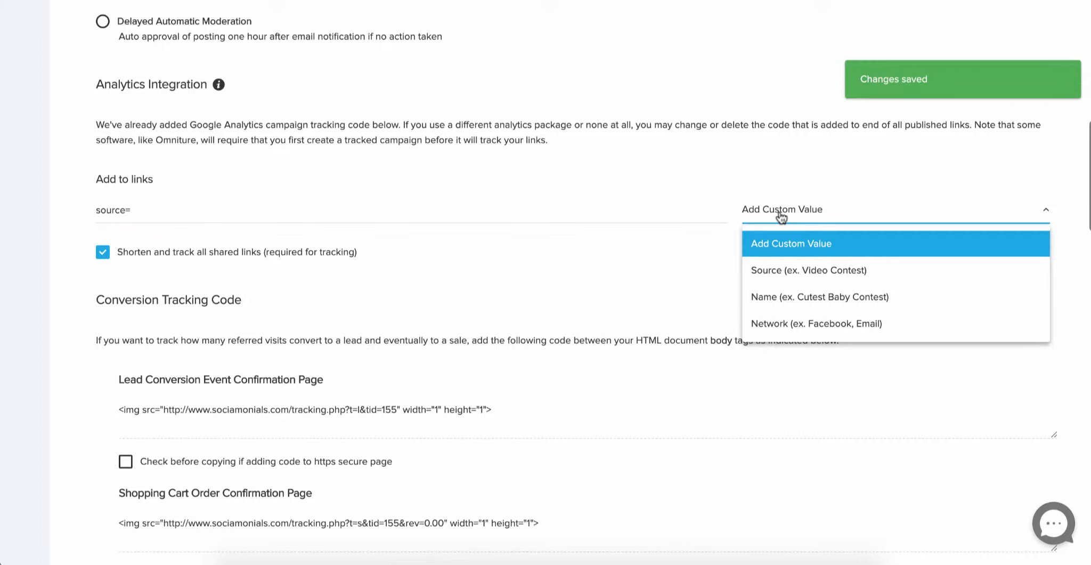
pyautogui.moveTo(813, 327)
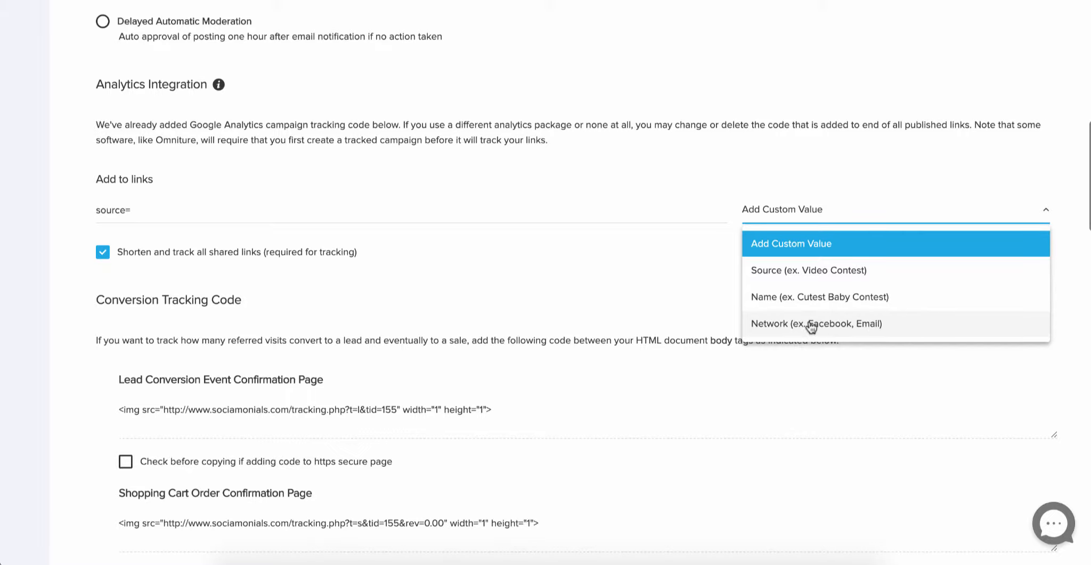
pyautogui.moveTo(784, 281)
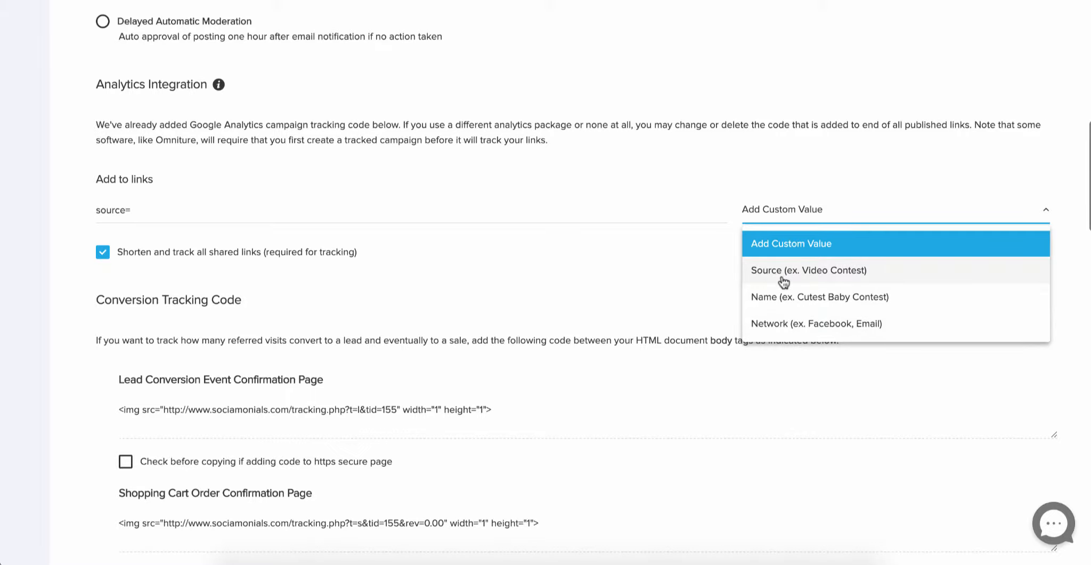
pyautogui.moveTo(885, 275)
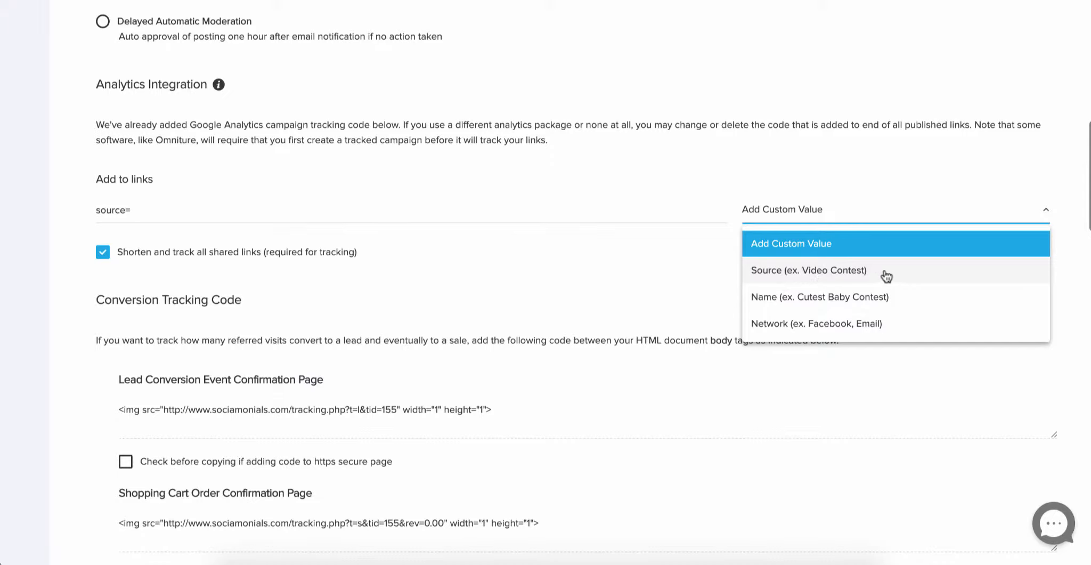
pyautogui.moveTo(847, 276)
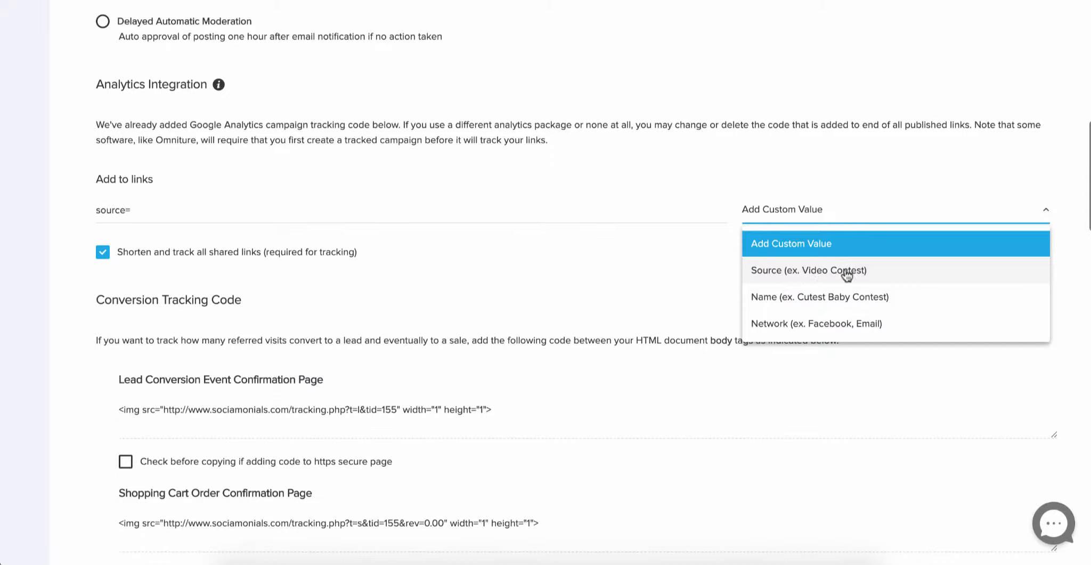
pyautogui.moveTo(842, 276)
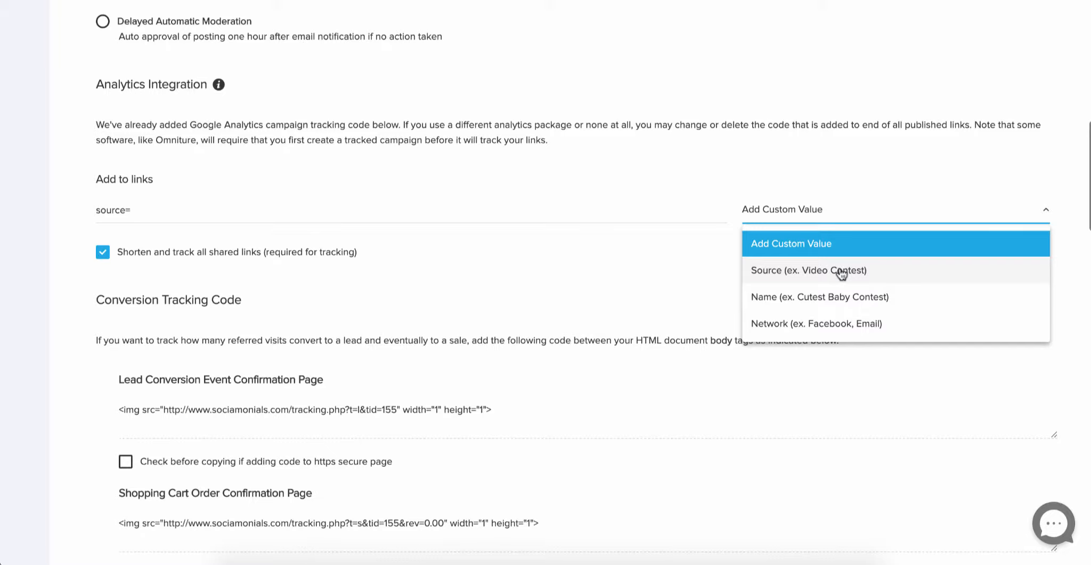
pyautogui.moveTo(835, 285)
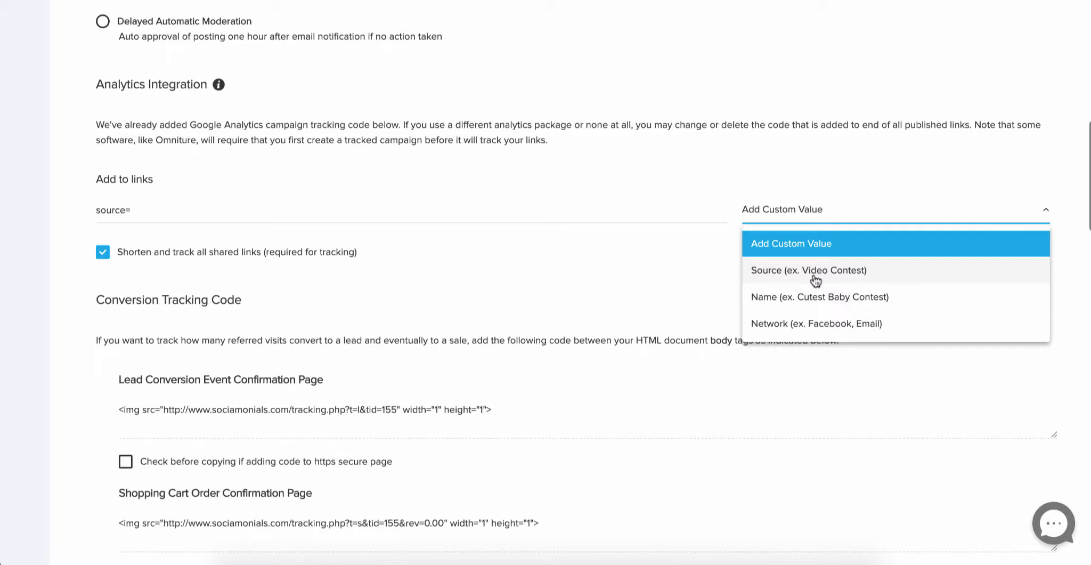
pyautogui.moveTo(849, 278)
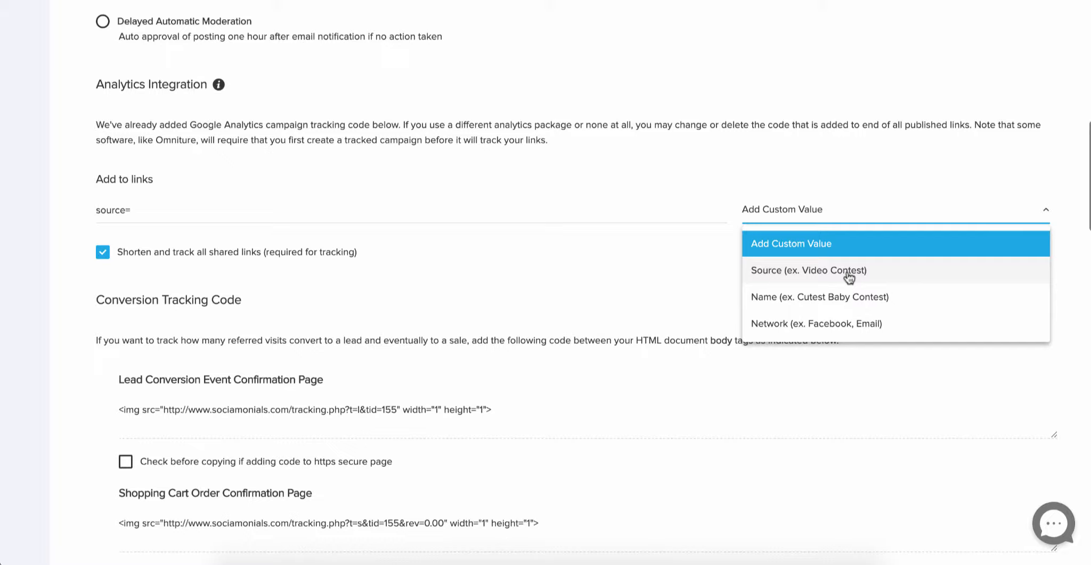
pyautogui.moveTo(772, 304)
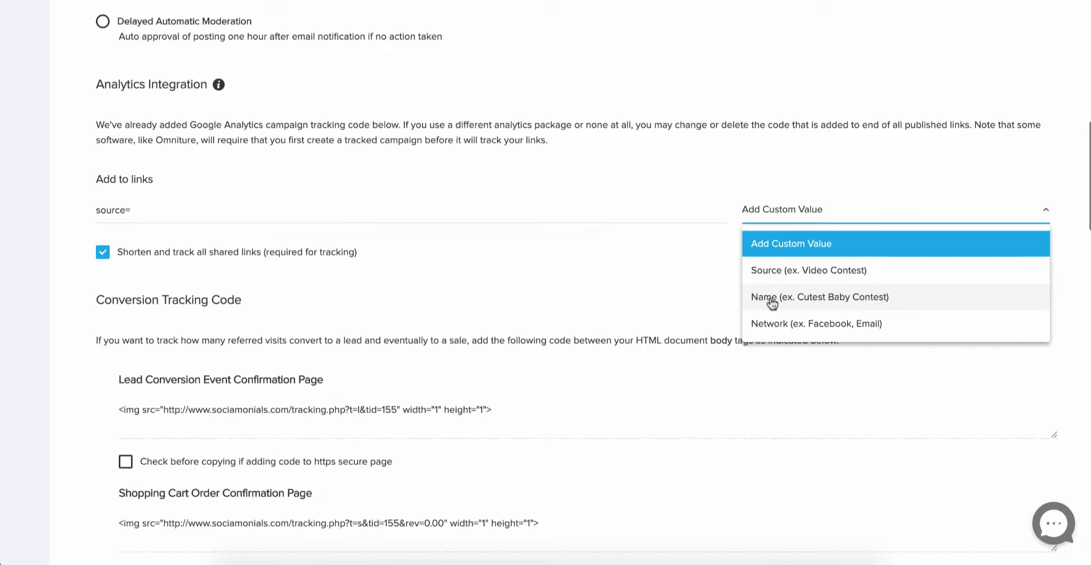
pyautogui.moveTo(844, 302)
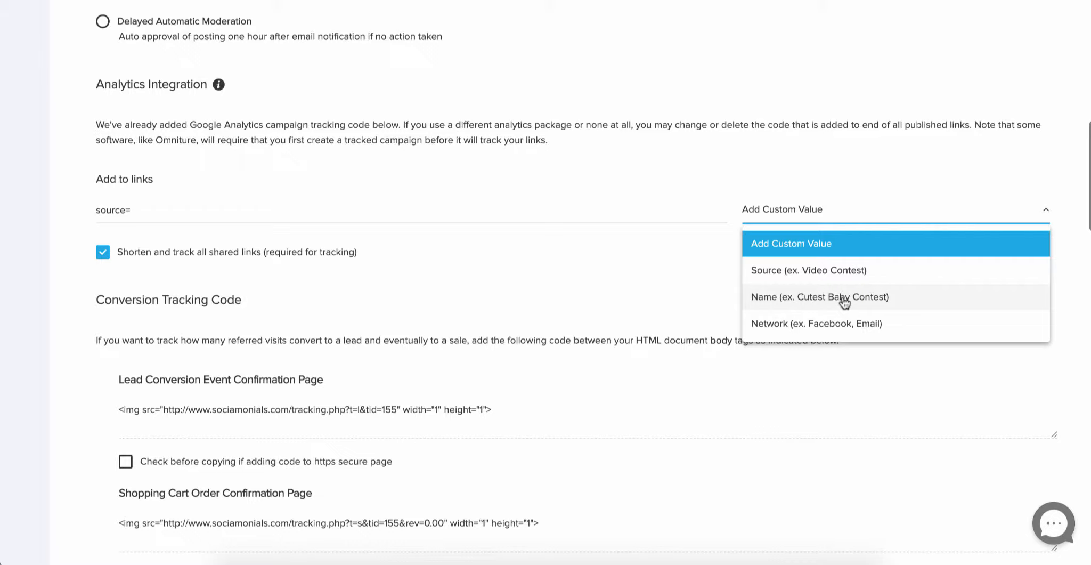
pyautogui.moveTo(873, 305)
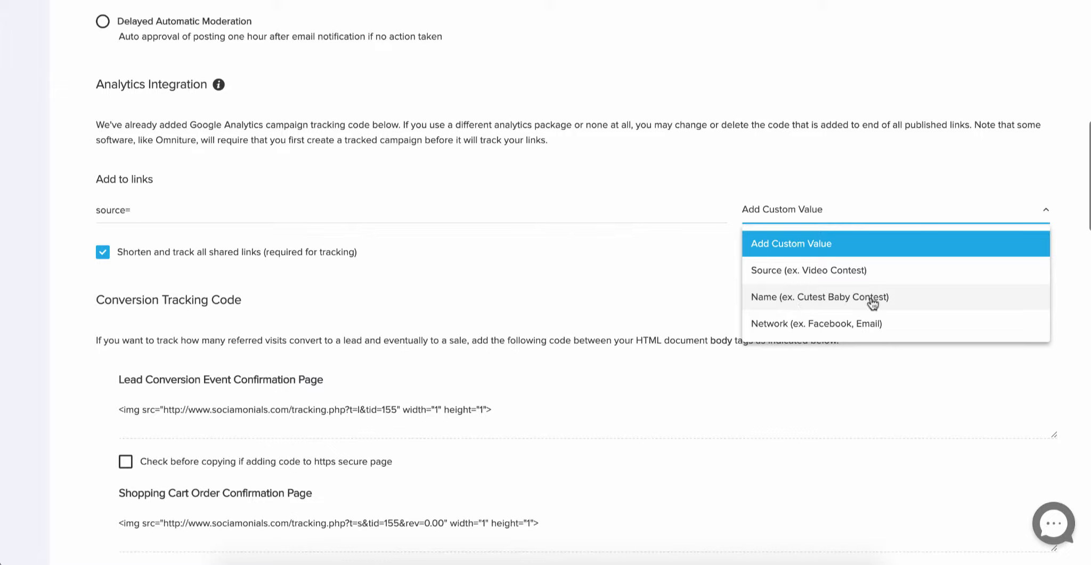
pyautogui.moveTo(816, 279)
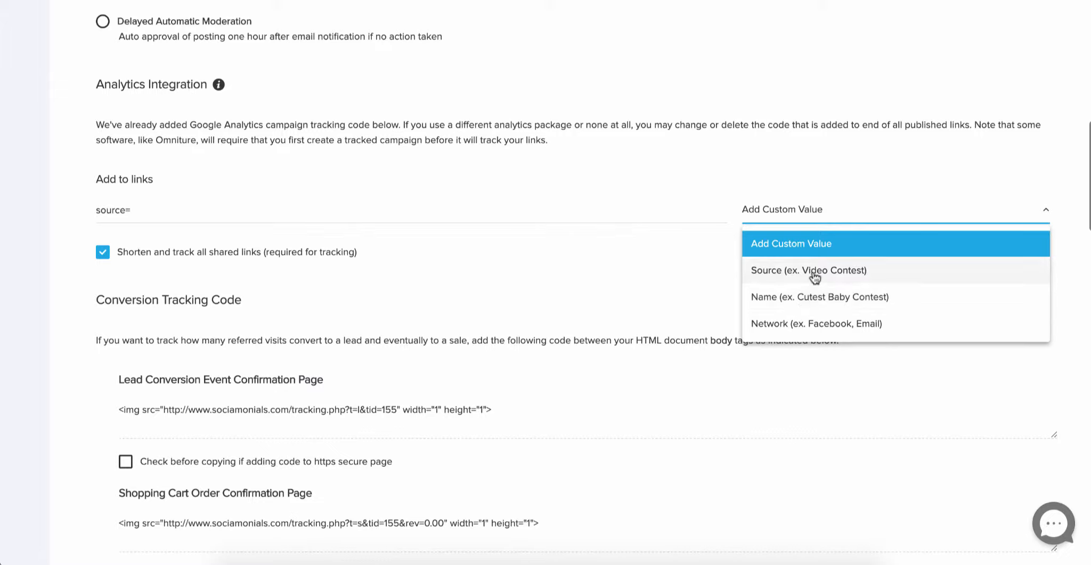
pyautogui.moveTo(829, 274)
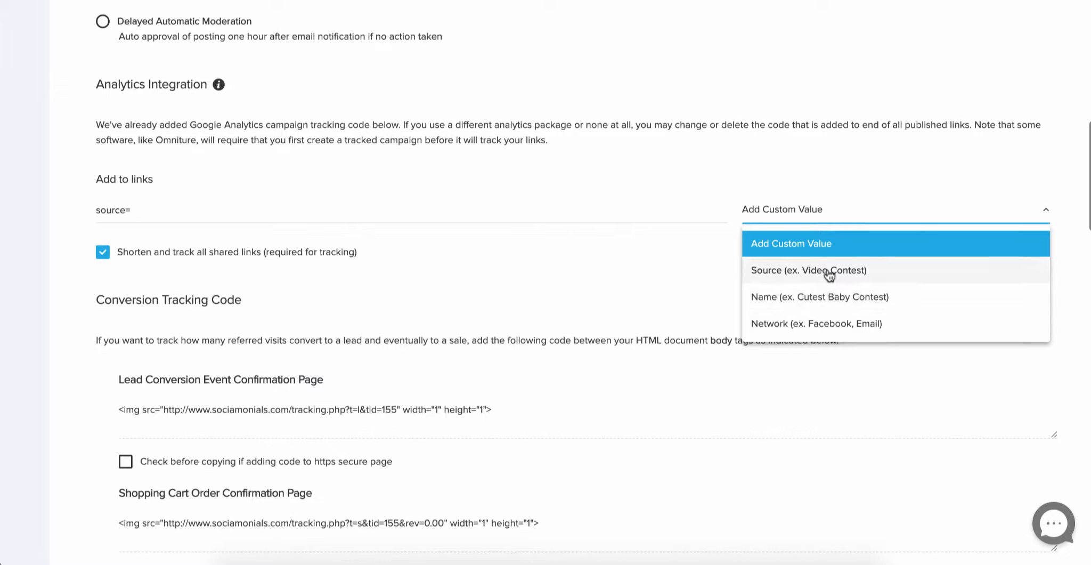
pyautogui.moveTo(856, 303)
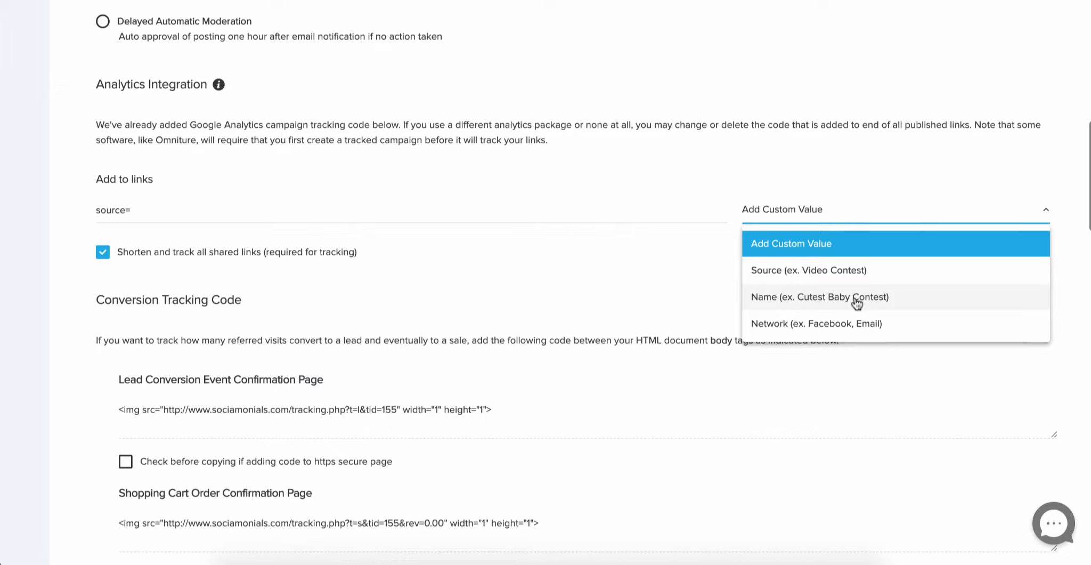
pyautogui.moveTo(776, 328)
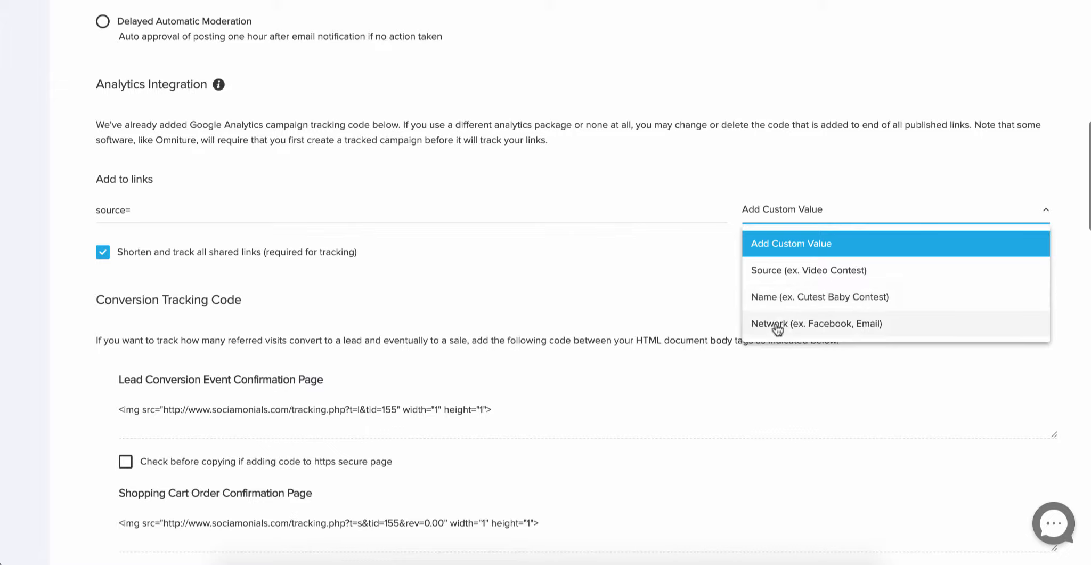
pyautogui.moveTo(867, 335)
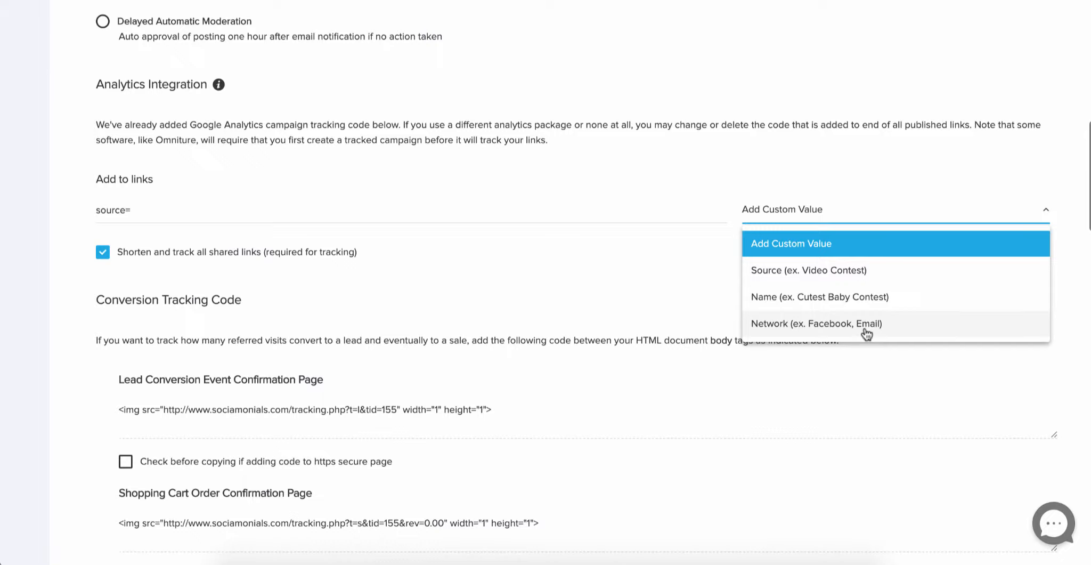
pyautogui.moveTo(780, 330)
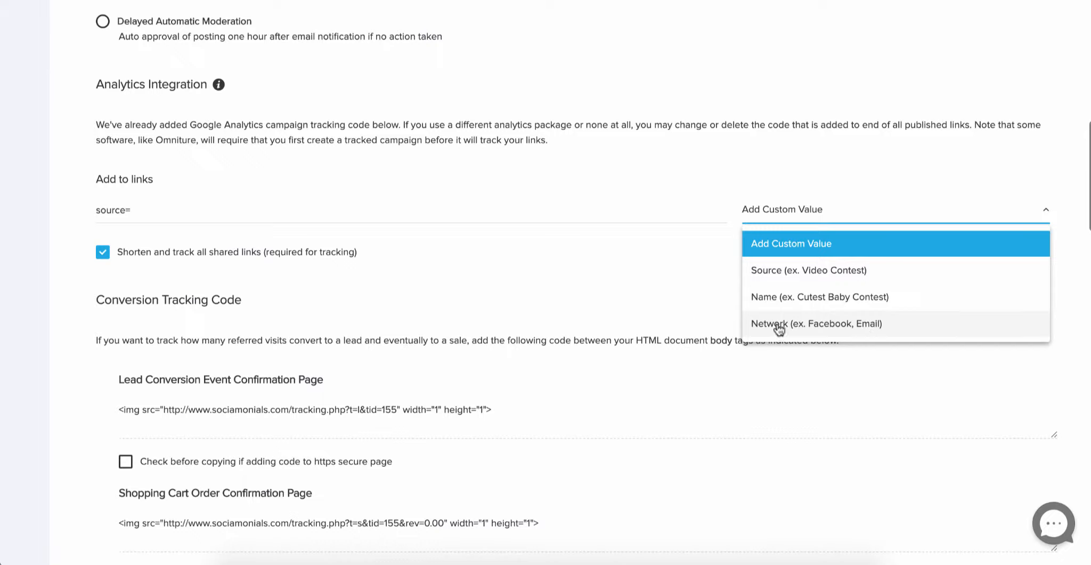
pyautogui.moveTo(813, 329)
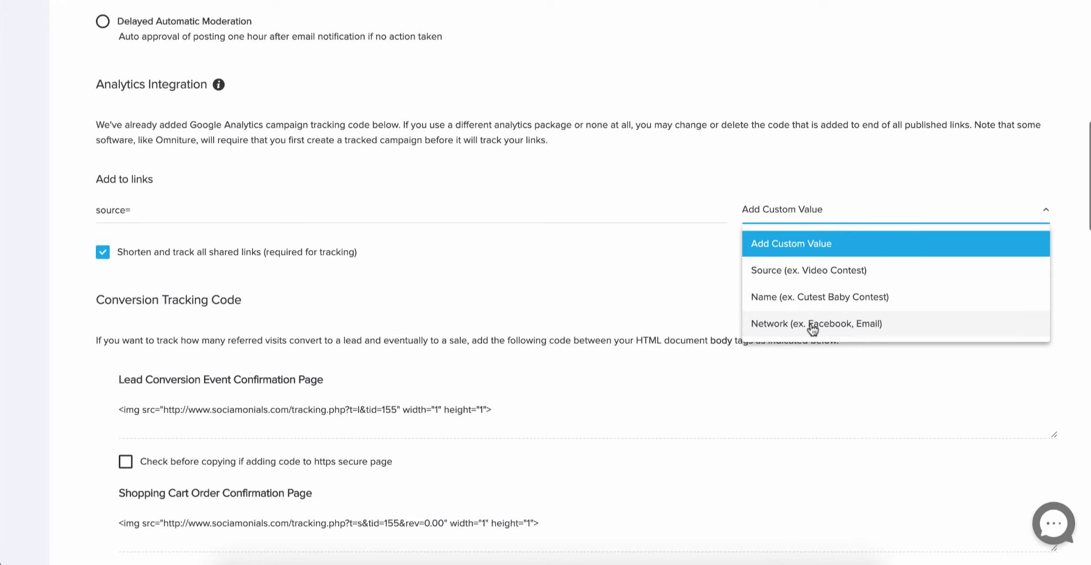
pyautogui.moveTo(812, 283)
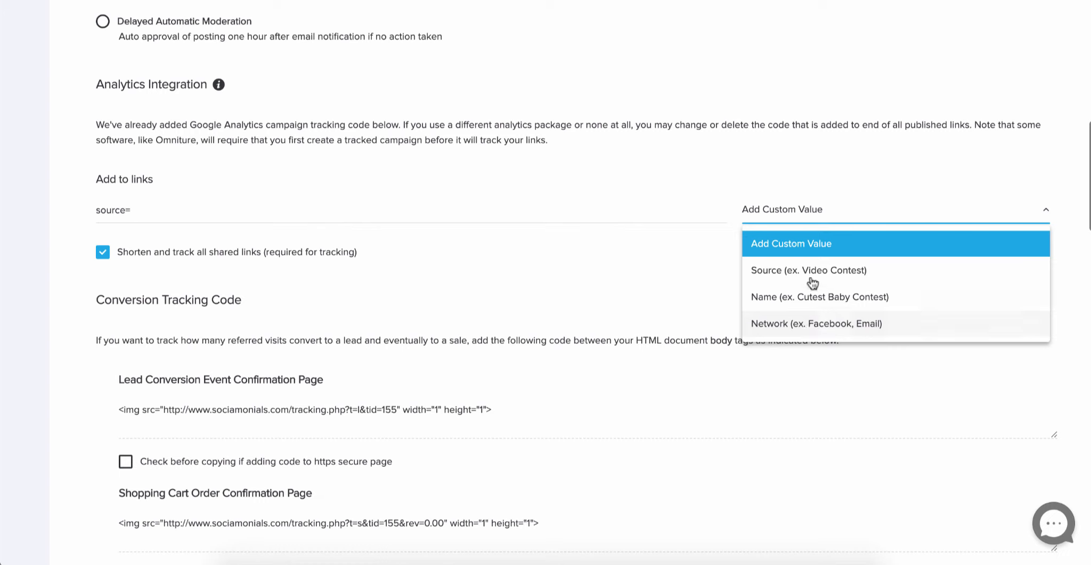
pyautogui.moveTo(815, 326)
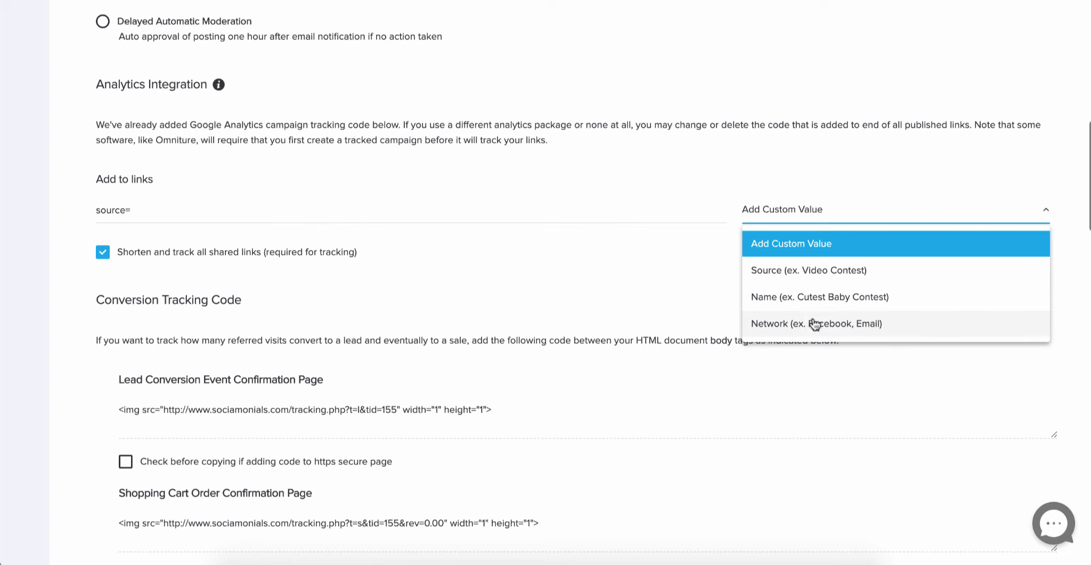